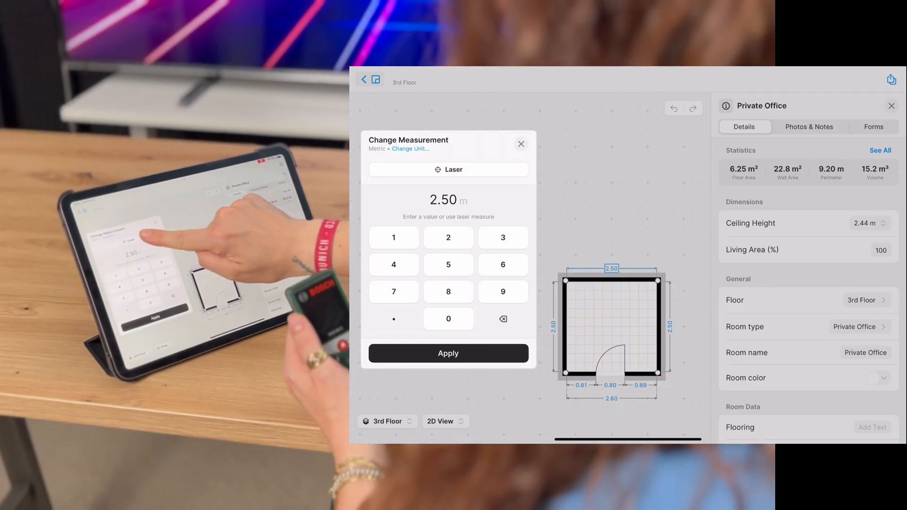
# Start connecting a laser measure for the Private Office wall.
pyautogui.click(447, 169)
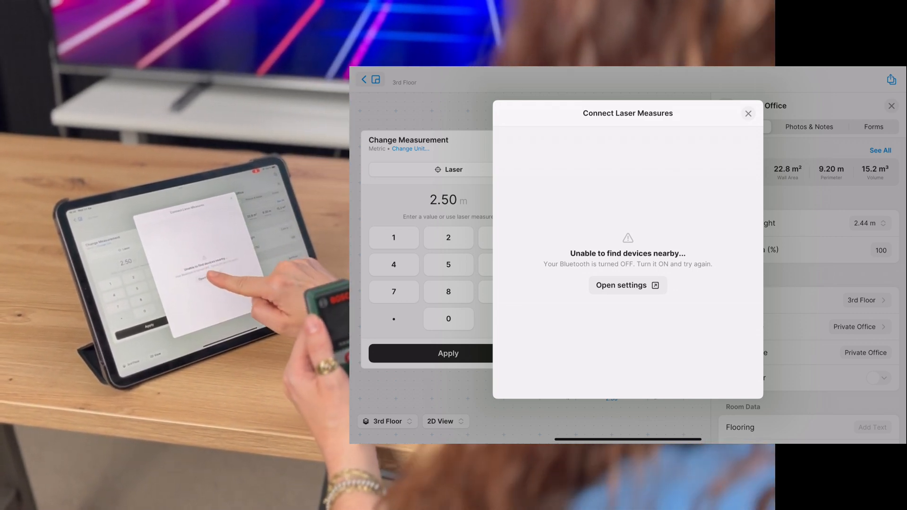
# Switch Bluetooth on in device Settings so nearby Bosch meters appear.
pyautogui.click(627, 285)
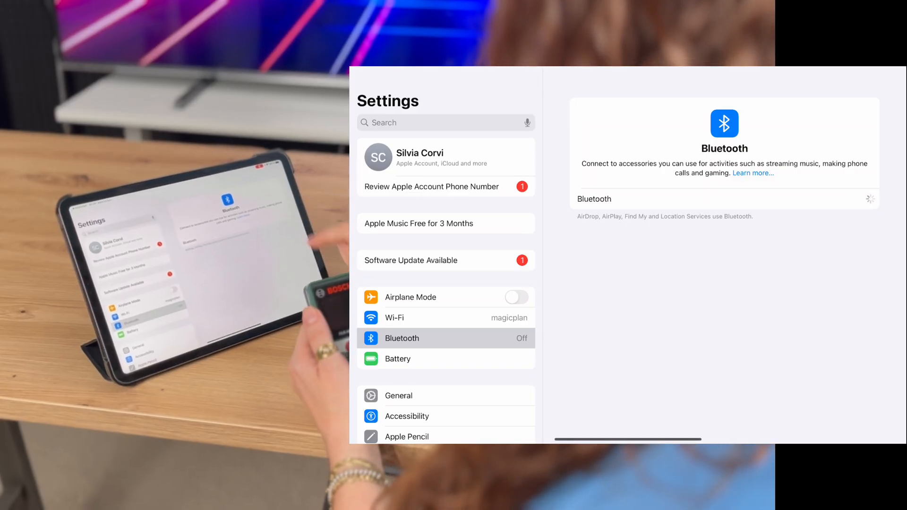
pyautogui.click(860, 199)
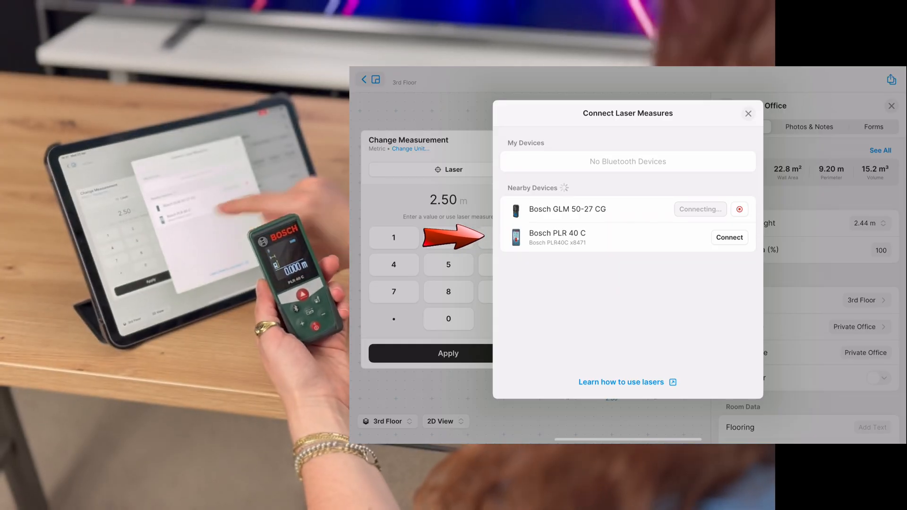
# Pair the Bosch PLR 40 C and apply its 3.38 m wall reading.
pyautogui.click(729, 237)
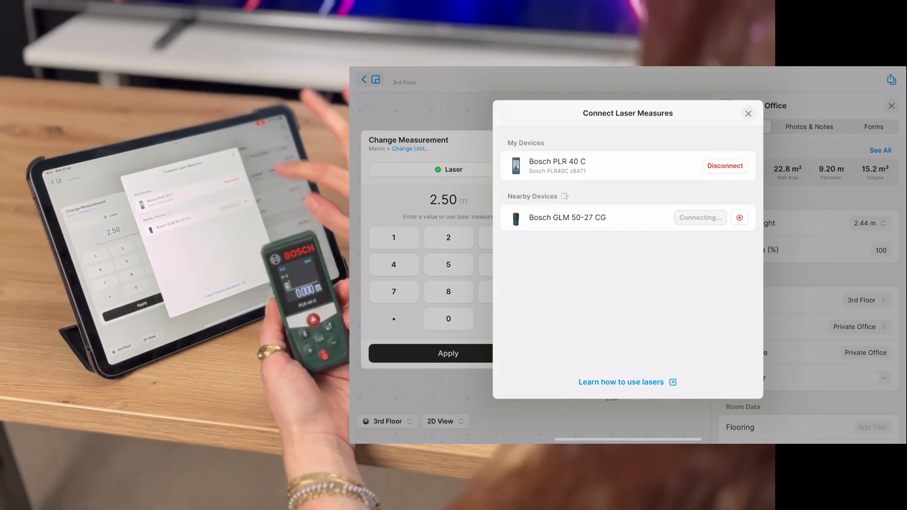
pyautogui.click(748, 113)
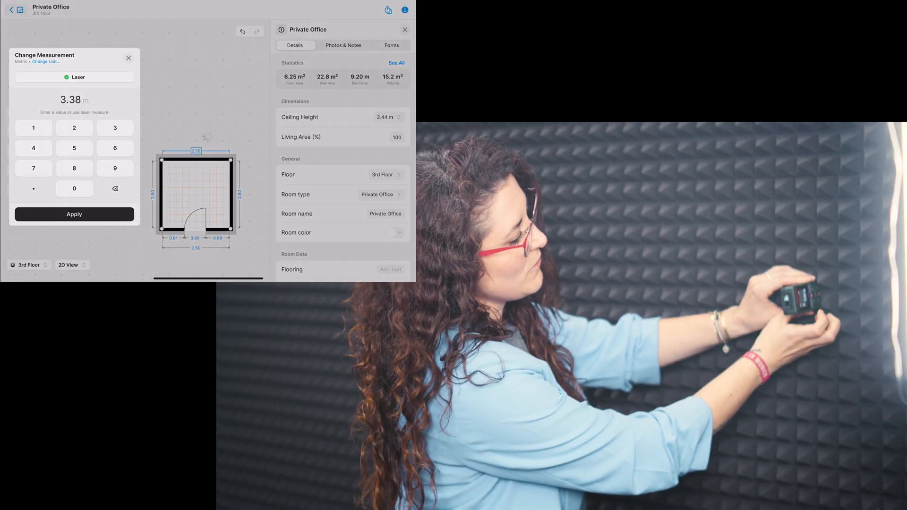
pyautogui.click(74, 214)
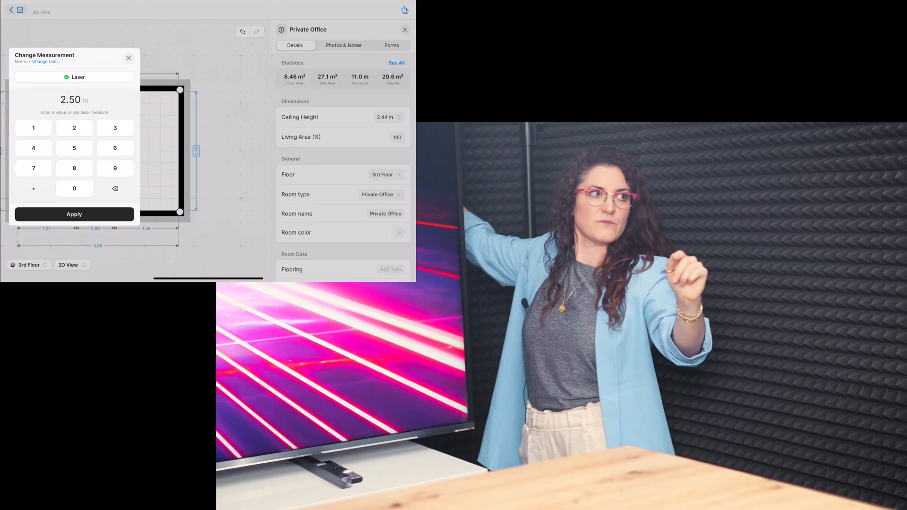
# Apply the 5.26 m laser reading to the side wall, giving 17.8 m².
pyautogui.click(74, 214)
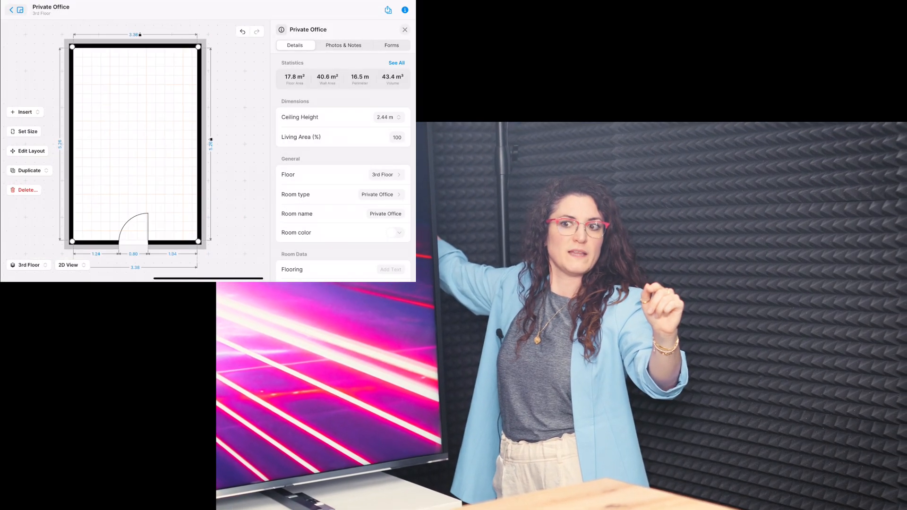